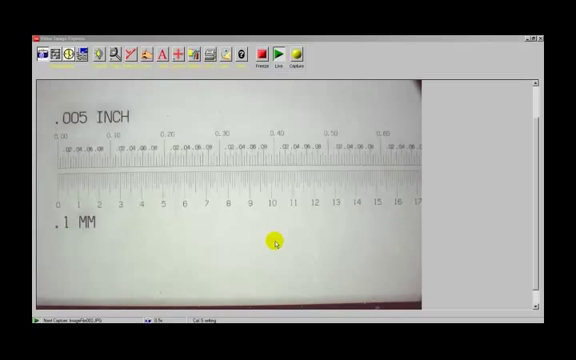
{"action": "mouse_move", "coordinate": [270, 215]}
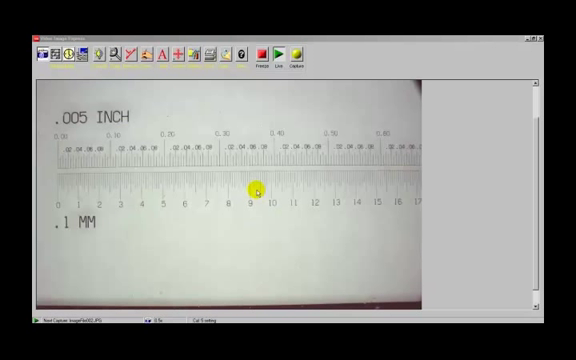
{"action": "mouse_move", "coordinate": [311, 217]}
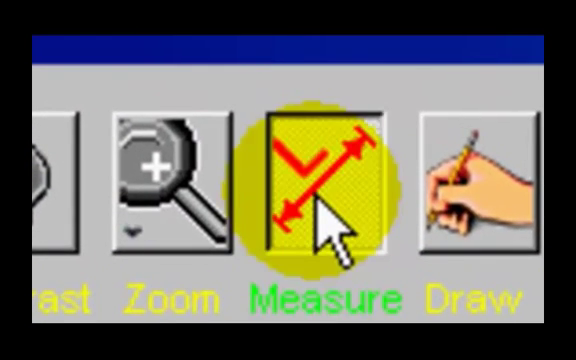
Step: Choose the Line with Guides measuring tool from the Drag Tools list
{"action": "left_click", "coordinate": [320, 190]}
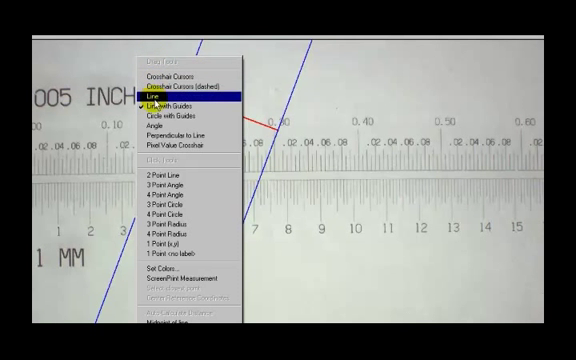
{"action": "mouse_move", "coordinate": [175, 147]}
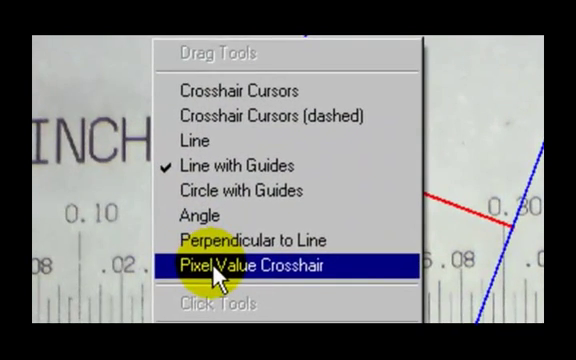
{"action": "mouse_move", "coordinate": [192, 135]}
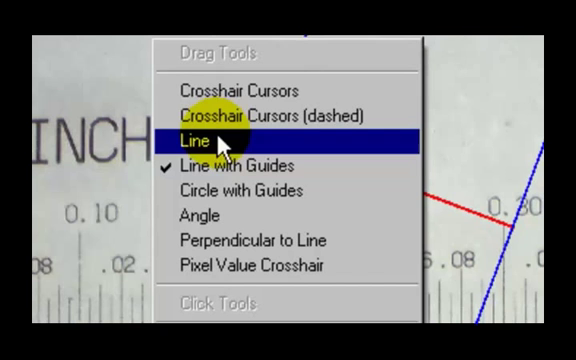
{"action": "mouse_move", "coordinate": [222, 161]}
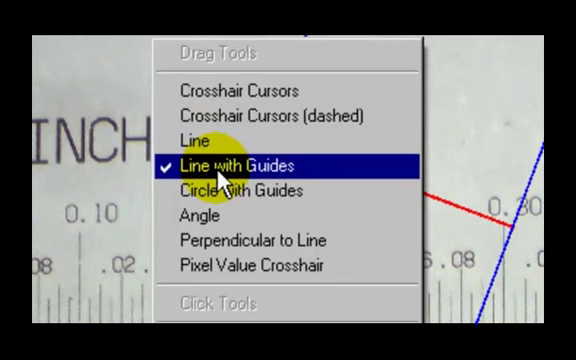
{"action": "left_click", "coordinate": [245, 163]}
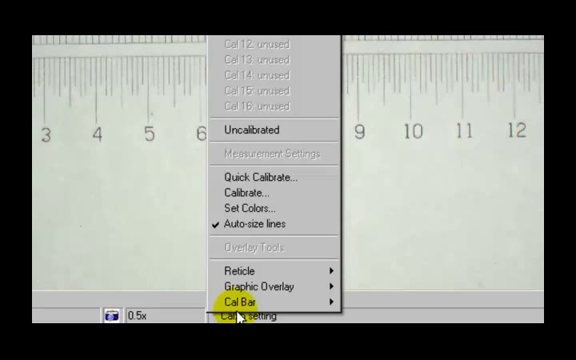
{"action": "mouse_move", "coordinate": [248, 247]}
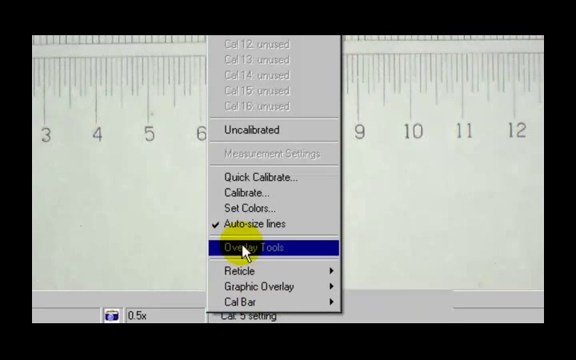
Step: Bring up the Calibrate dialog from the calibration status menu
{"action": "left_click", "coordinate": [255, 193]}
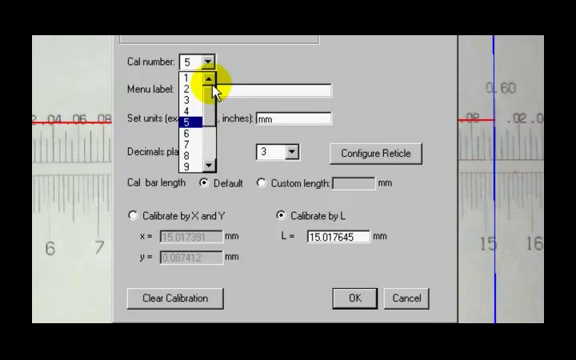
Step: Set calibration number 1, adjust decimal places, calibrate by X and Y, and enter length 6
{"action": "left_click", "coordinate": [188, 76]}
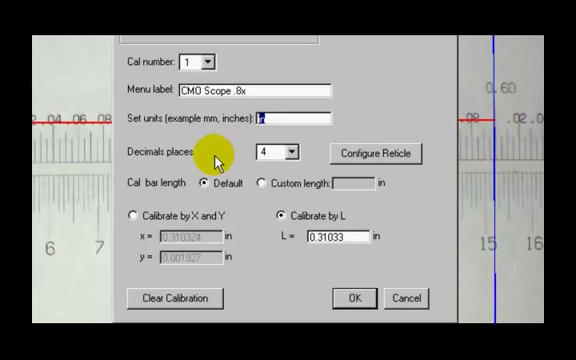
{"action": "mouse_move", "coordinate": [225, 155]}
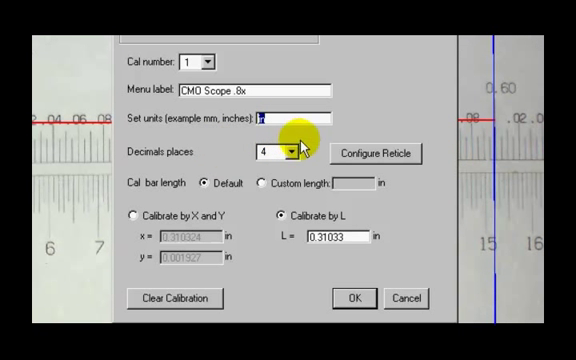
{"action": "left_click", "coordinate": [292, 152]}
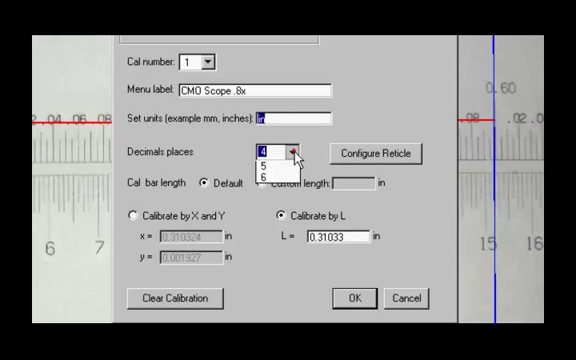
{"action": "left_click", "coordinate": [291, 153]}
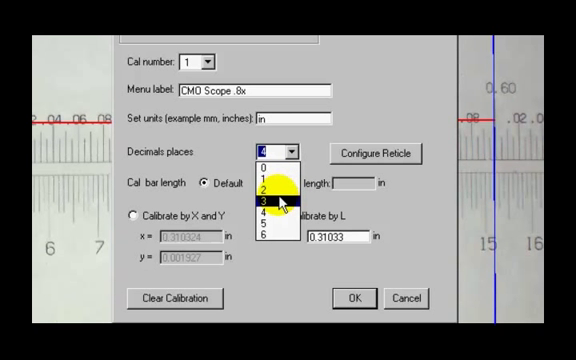
{"action": "left_click", "coordinate": [283, 156]}
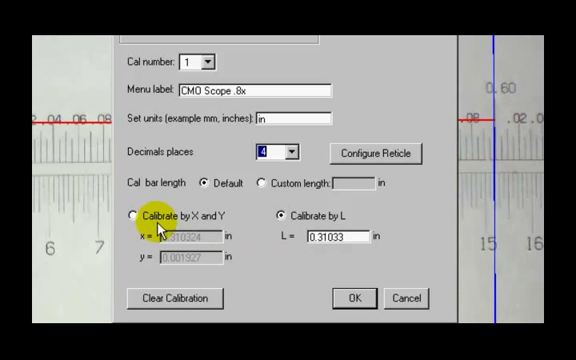
{"action": "left_click", "coordinate": [277, 218]}
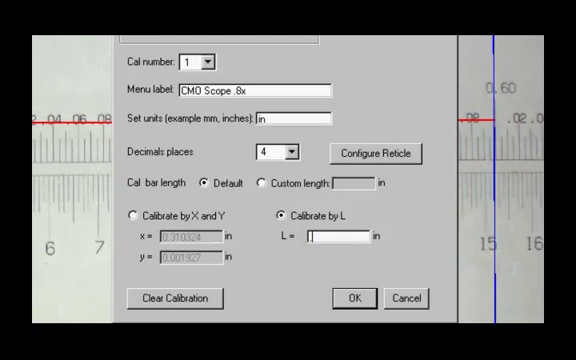
{"action": "type", "text": "6"}
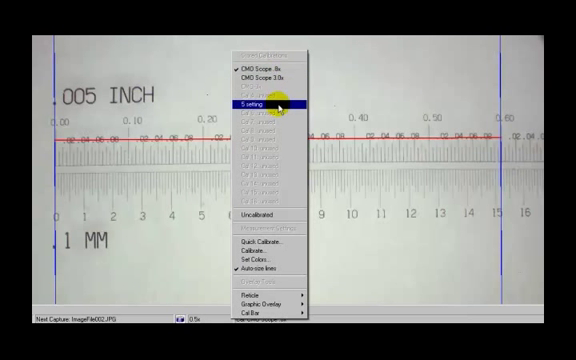
{"action": "mouse_move", "coordinate": [408, 97]}
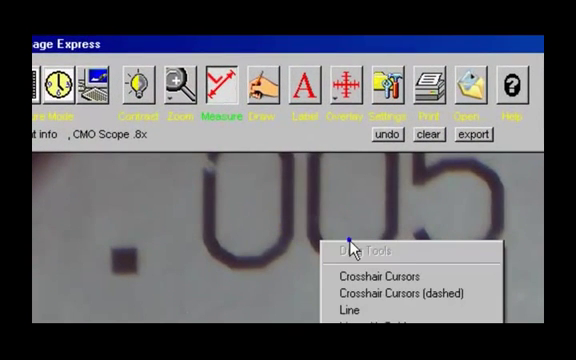
{"action": "mouse_move", "coordinate": [360, 251]}
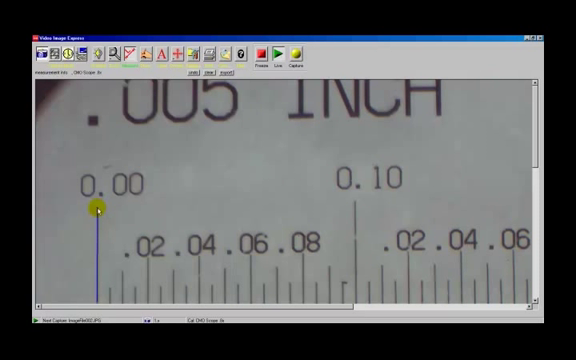
Step: Drag a measuring line across the ruler from the 0.00 mark toward 0.10
{"action": "left_click_drag", "start_coordinate": [95, 207], "coordinate": [165, 232]}
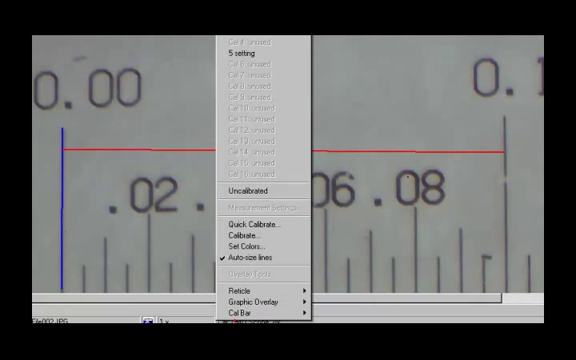
{"action": "mouse_move", "coordinate": [260, 235]}
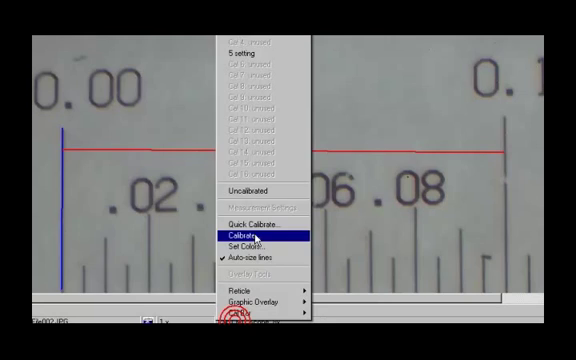
Step: Store calibration 2 as 'CMO Scope 3.0x in' in inches with length 1
{"action": "left_click", "coordinate": [255, 235]}
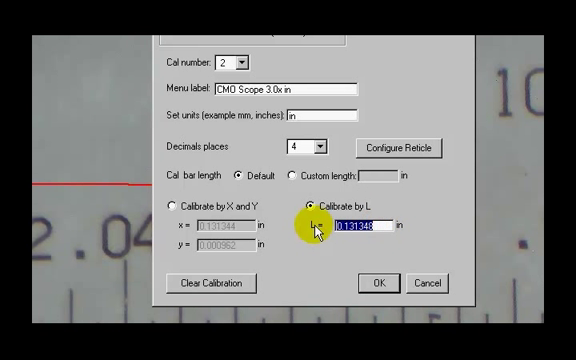
{"action": "type", "text": "1"}
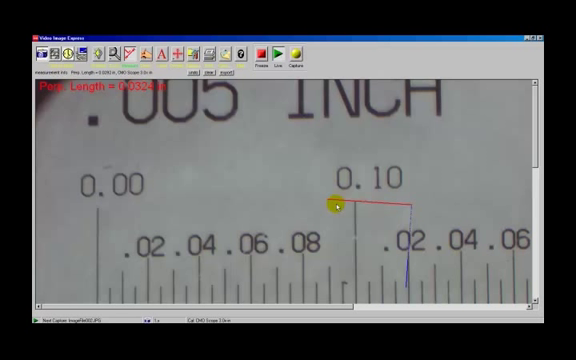
Step: Draw a perpendicular measurement near the 0.10 mark reading about 0.019 in
{"action": "left_click_drag", "start_coordinate": [337, 206], "coordinate": [359, 206]}
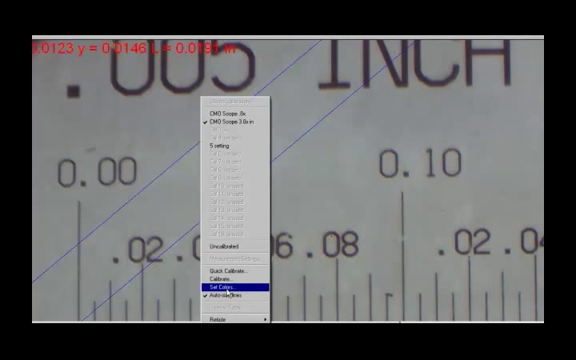
Step: In Set Colors, make measurement text green and size 28, then confirm
{"action": "left_click", "coordinate": [219, 289]}
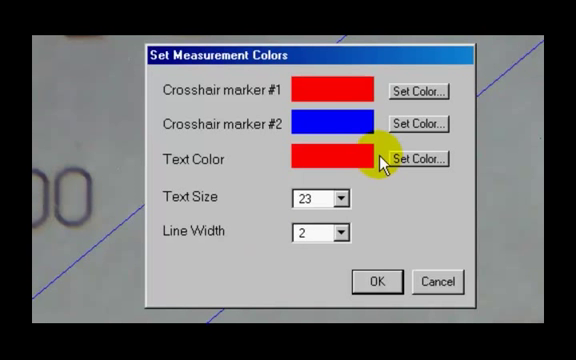
{"action": "left_click", "coordinate": [424, 158]}
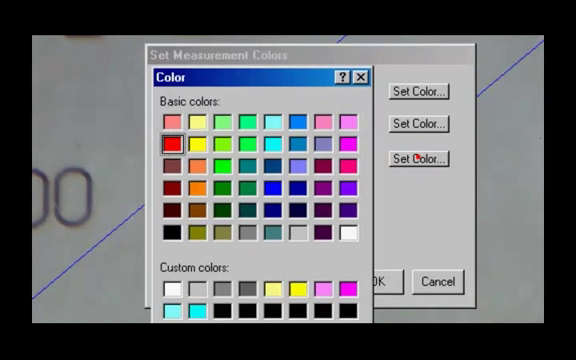
{"action": "left_click", "coordinate": [226, 162]}
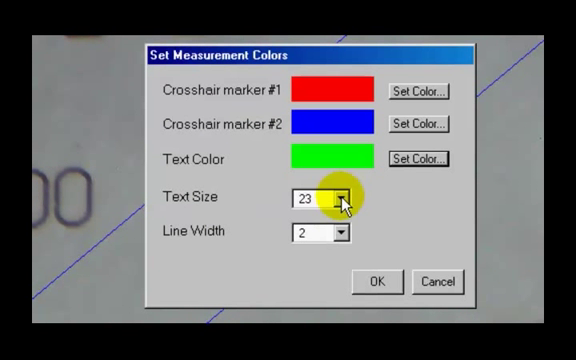
{"action": "left_click", "coordinate": [345, 199]}
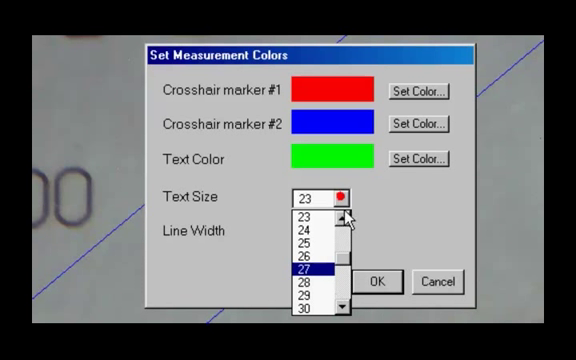
{"action": "left_click", "coordinate": [311, 281]}
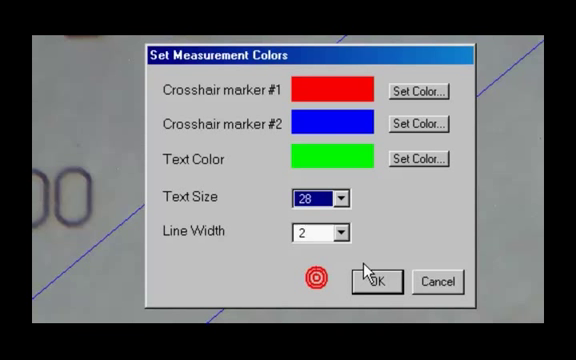
{"action": "left_click", "coordinate": [376, 281]}
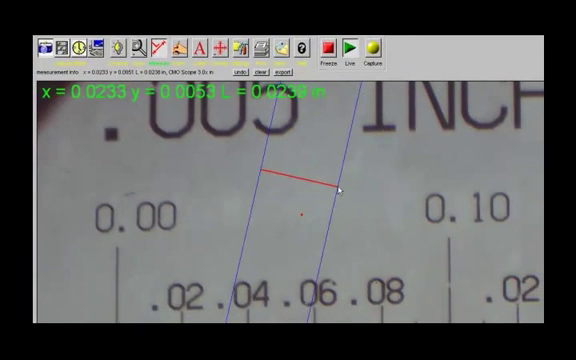